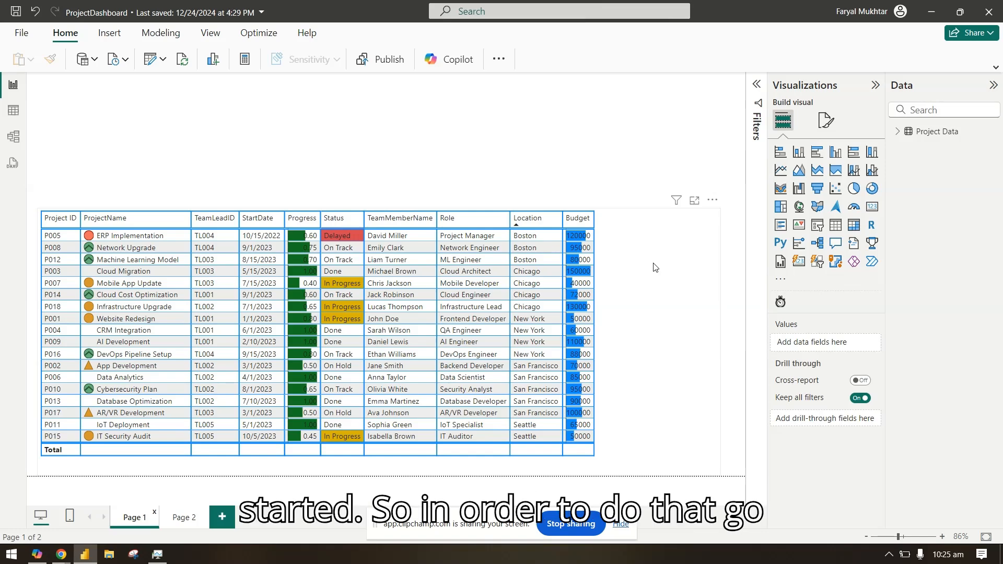
mouse_move(781, 279)
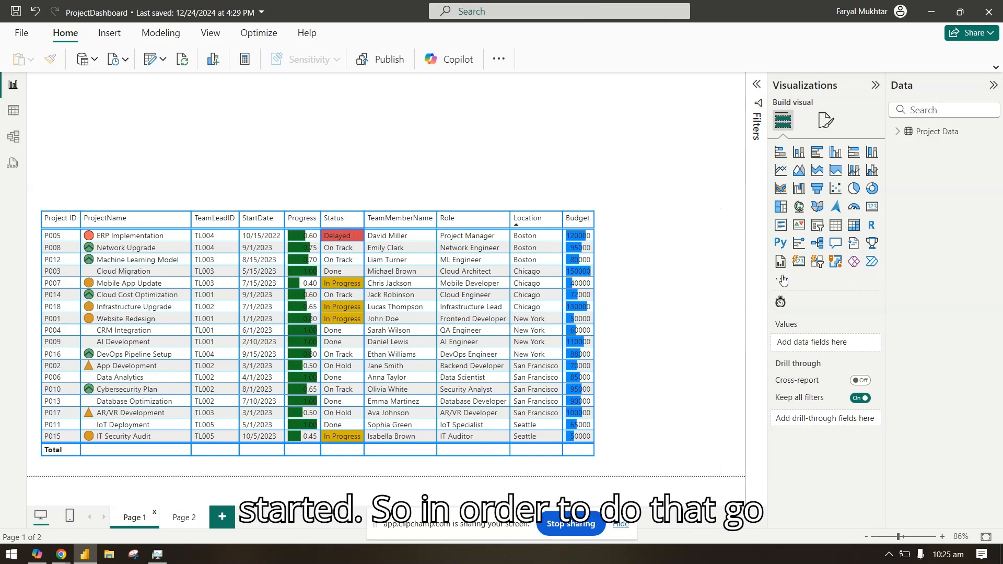
mouse_move(782, 279)
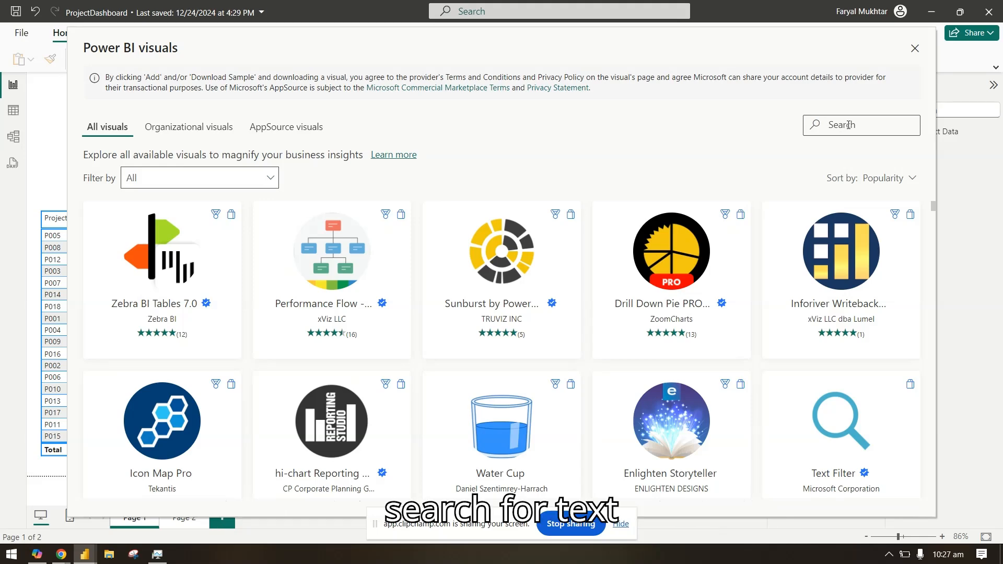
Search 'text' in Get more visuals and add Microsoft's Text Filter visual
type("text")
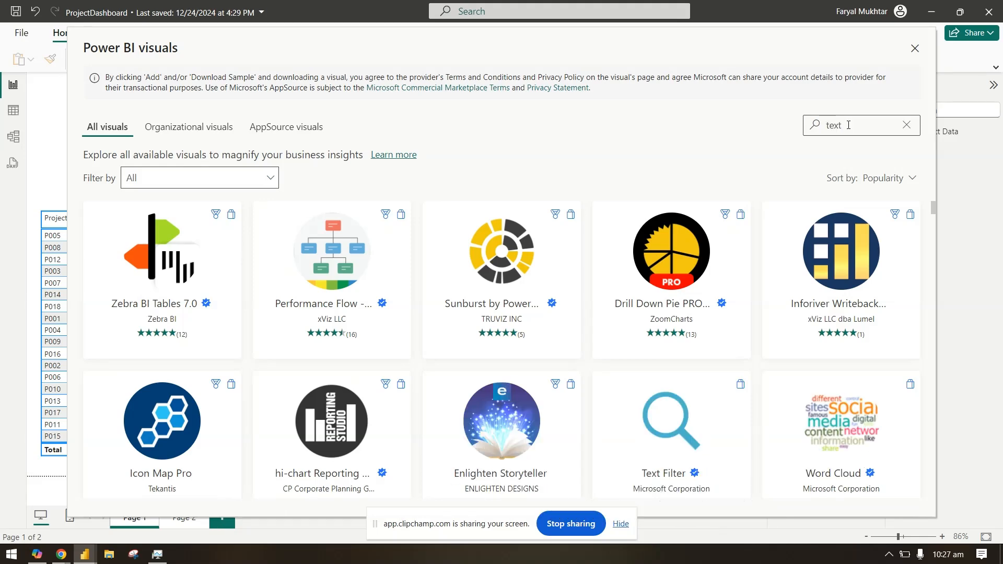
scroll("down", 3)
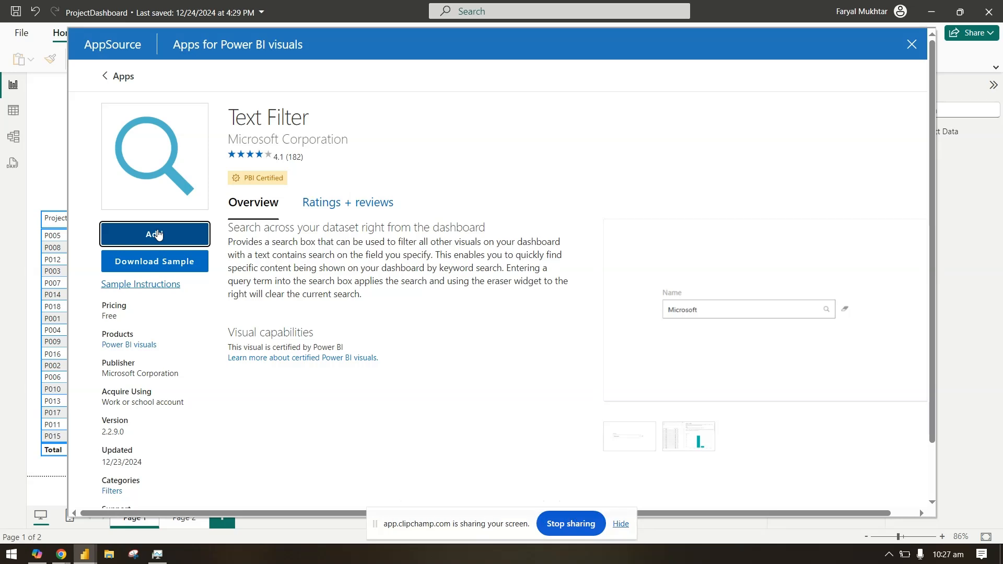
left_click(911, 44)
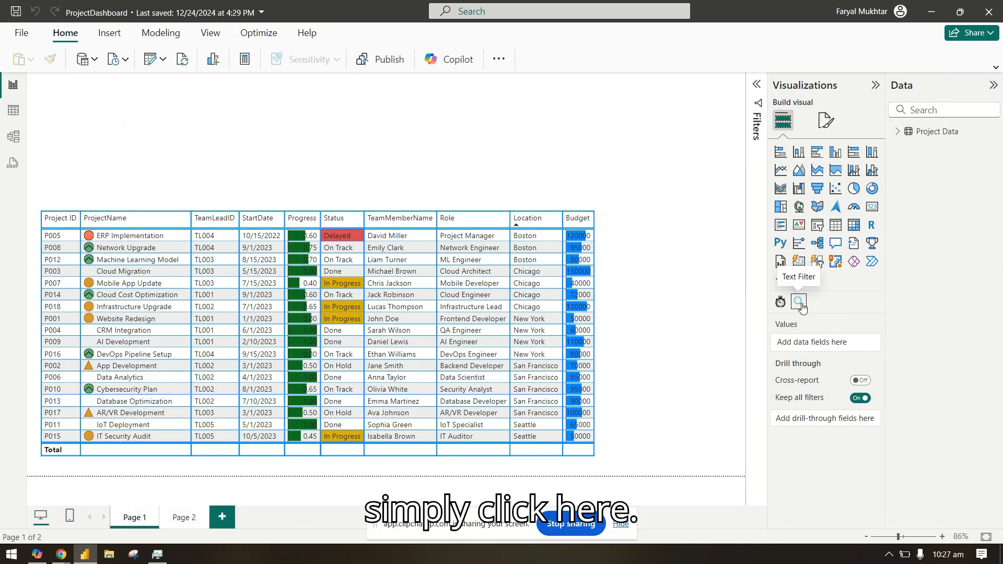
Add a Text Filter visual to the page above the project table
left_click(798, 301)
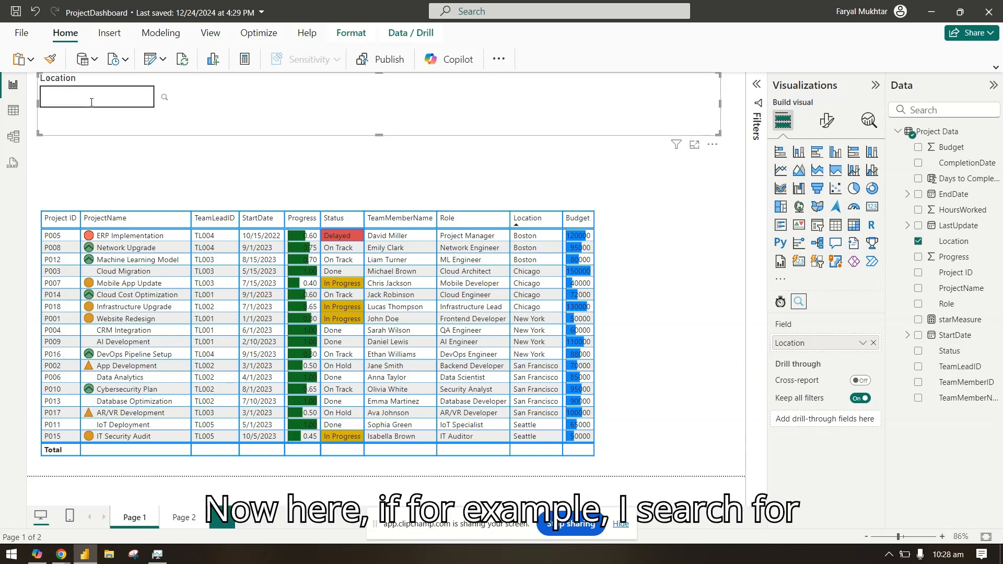
Search 'boston' in the Text Filter to show Boston projects, then clear the search
left_click(94, 97)
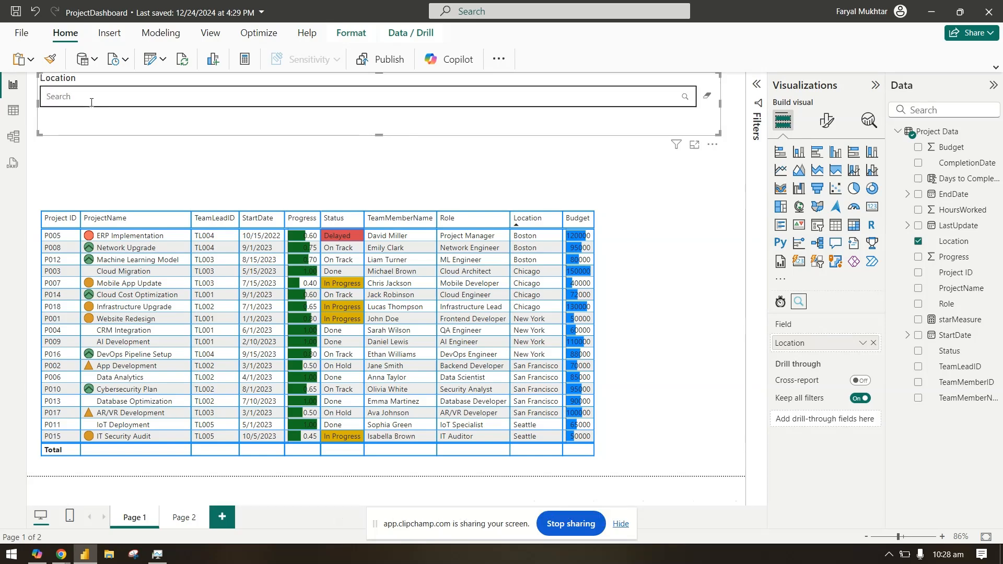
type("boston")
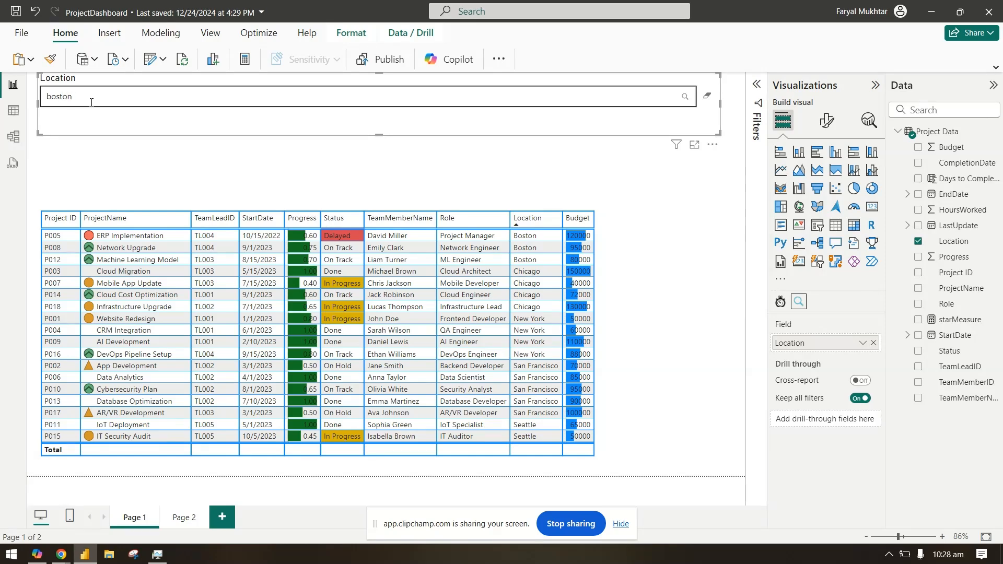
left_click(684, 97)
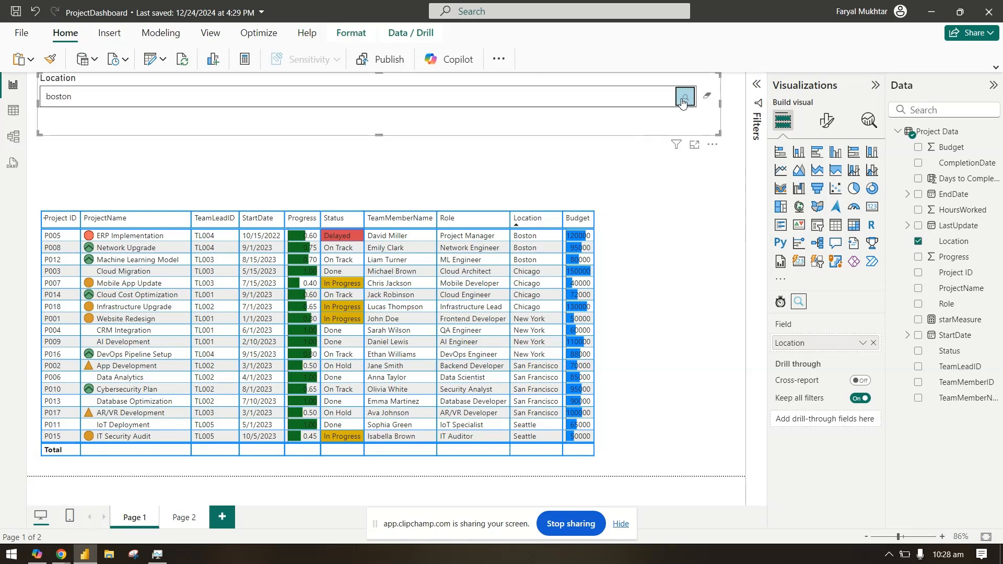
left_click(684, 96)
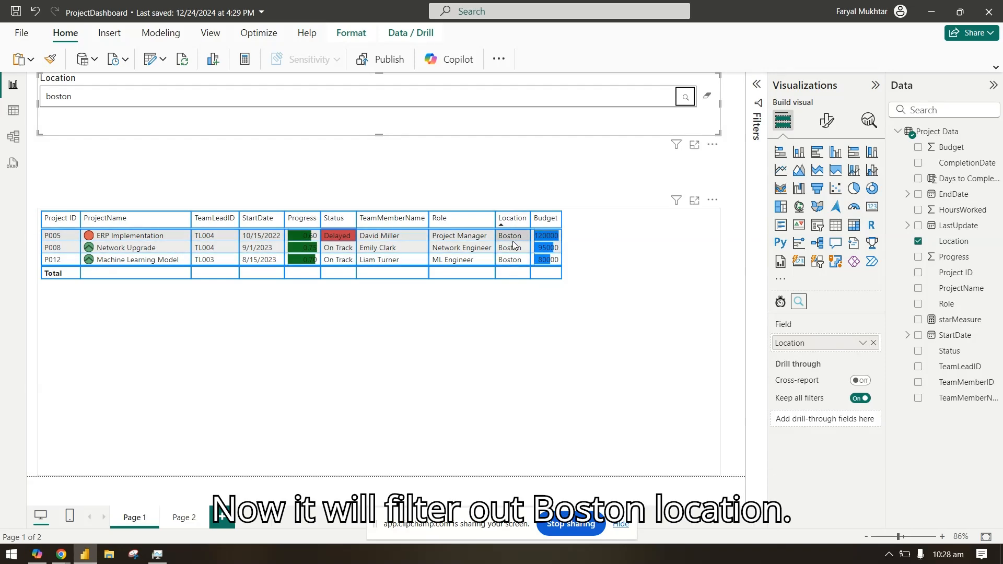
left_click(707, 96)
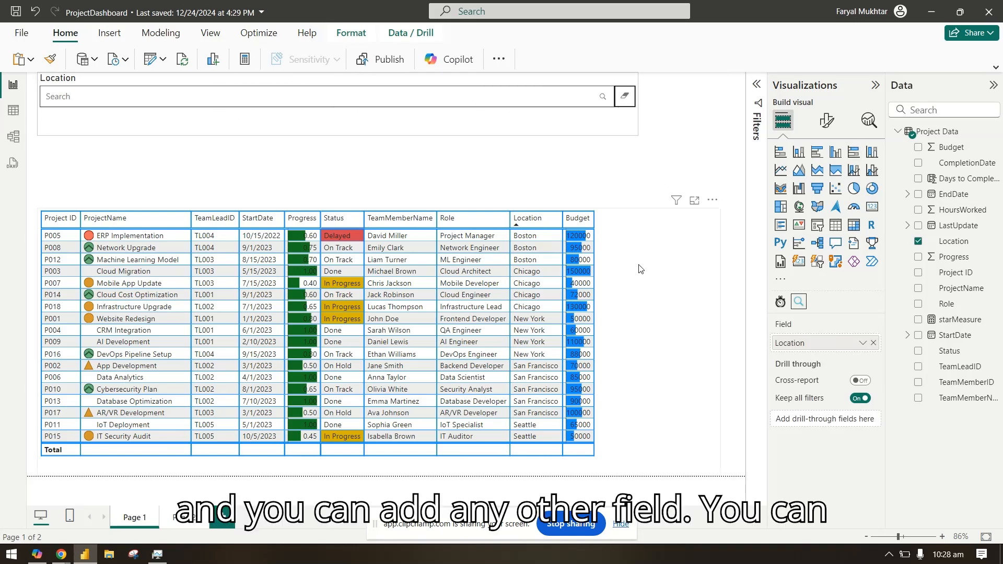
Review the Text Filter's Text box font and border settings, then its General title options
left_click(827, 120)
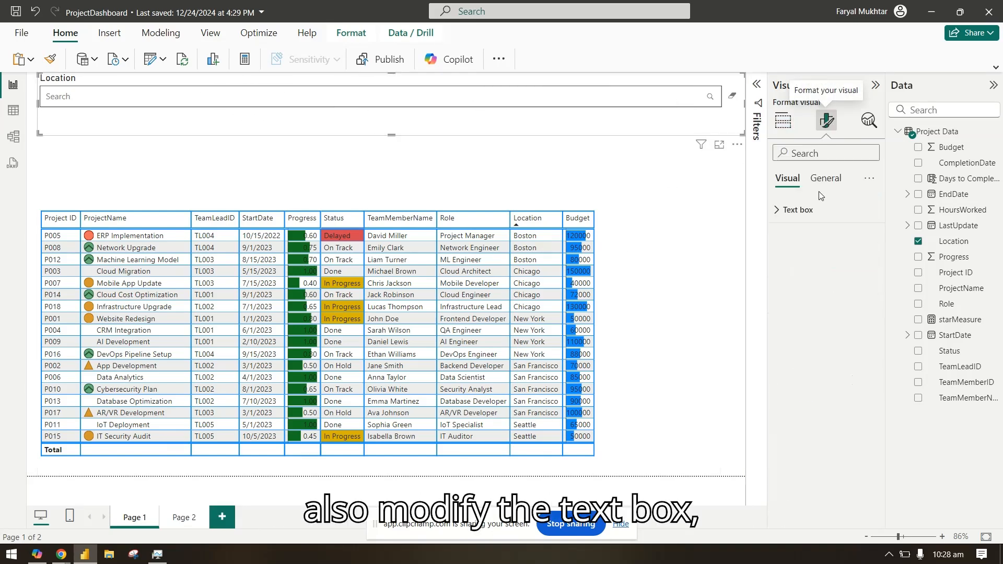
left_click(797, 210)
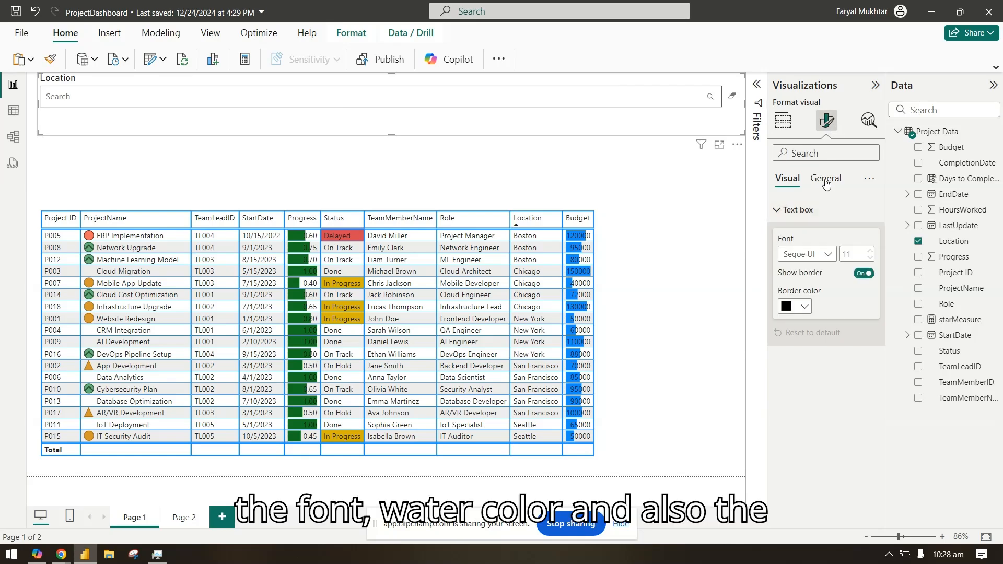
left_click(826, 178)
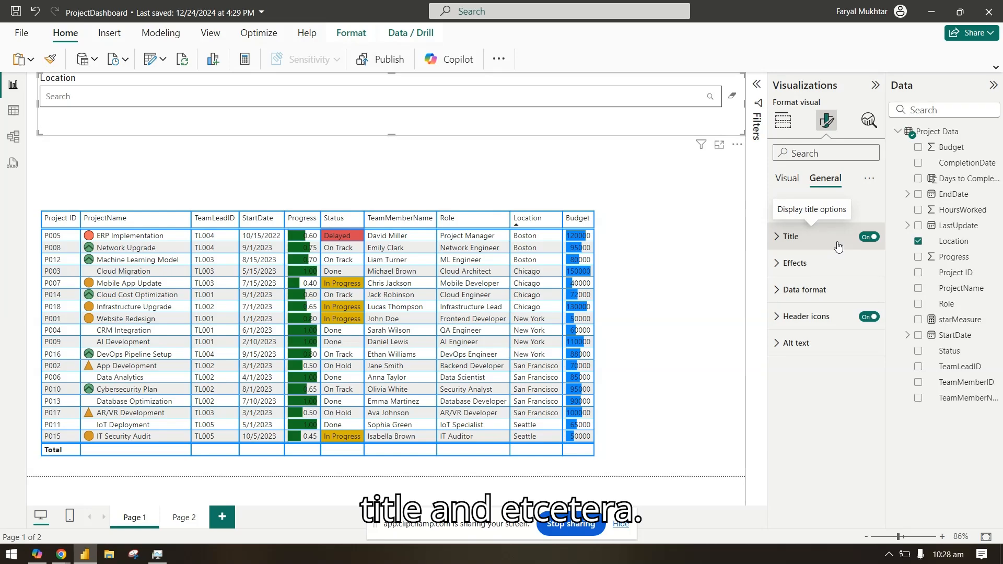